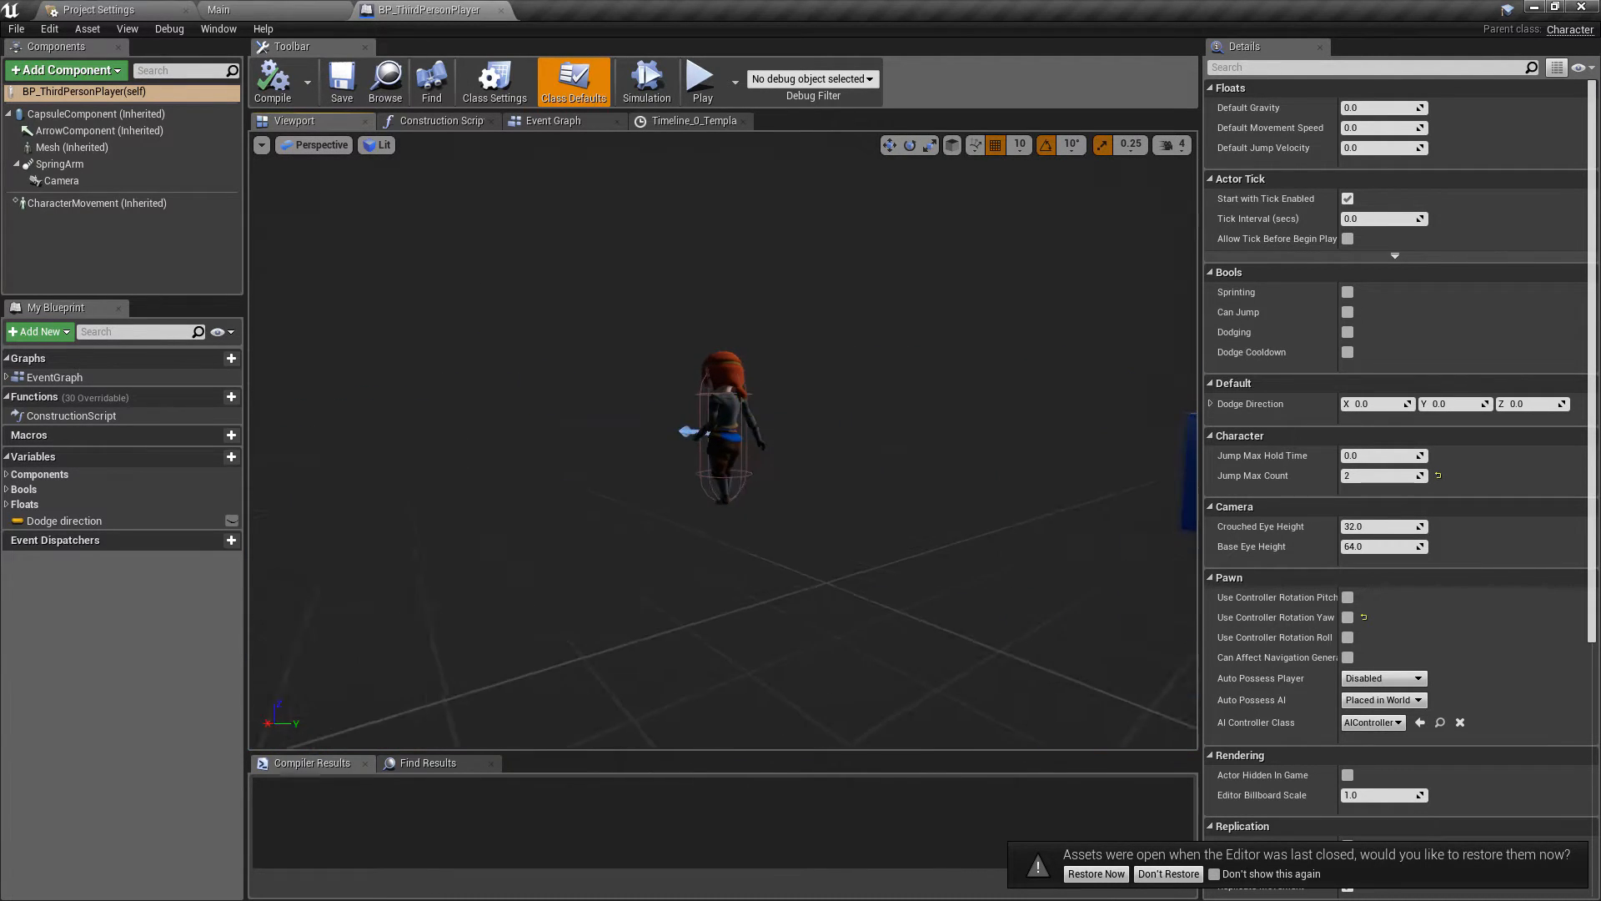
# Step: Show the SpringArm camera settings, then the inherited CharacterMovement jump and fall settings
pyautogui.click(60, 165)
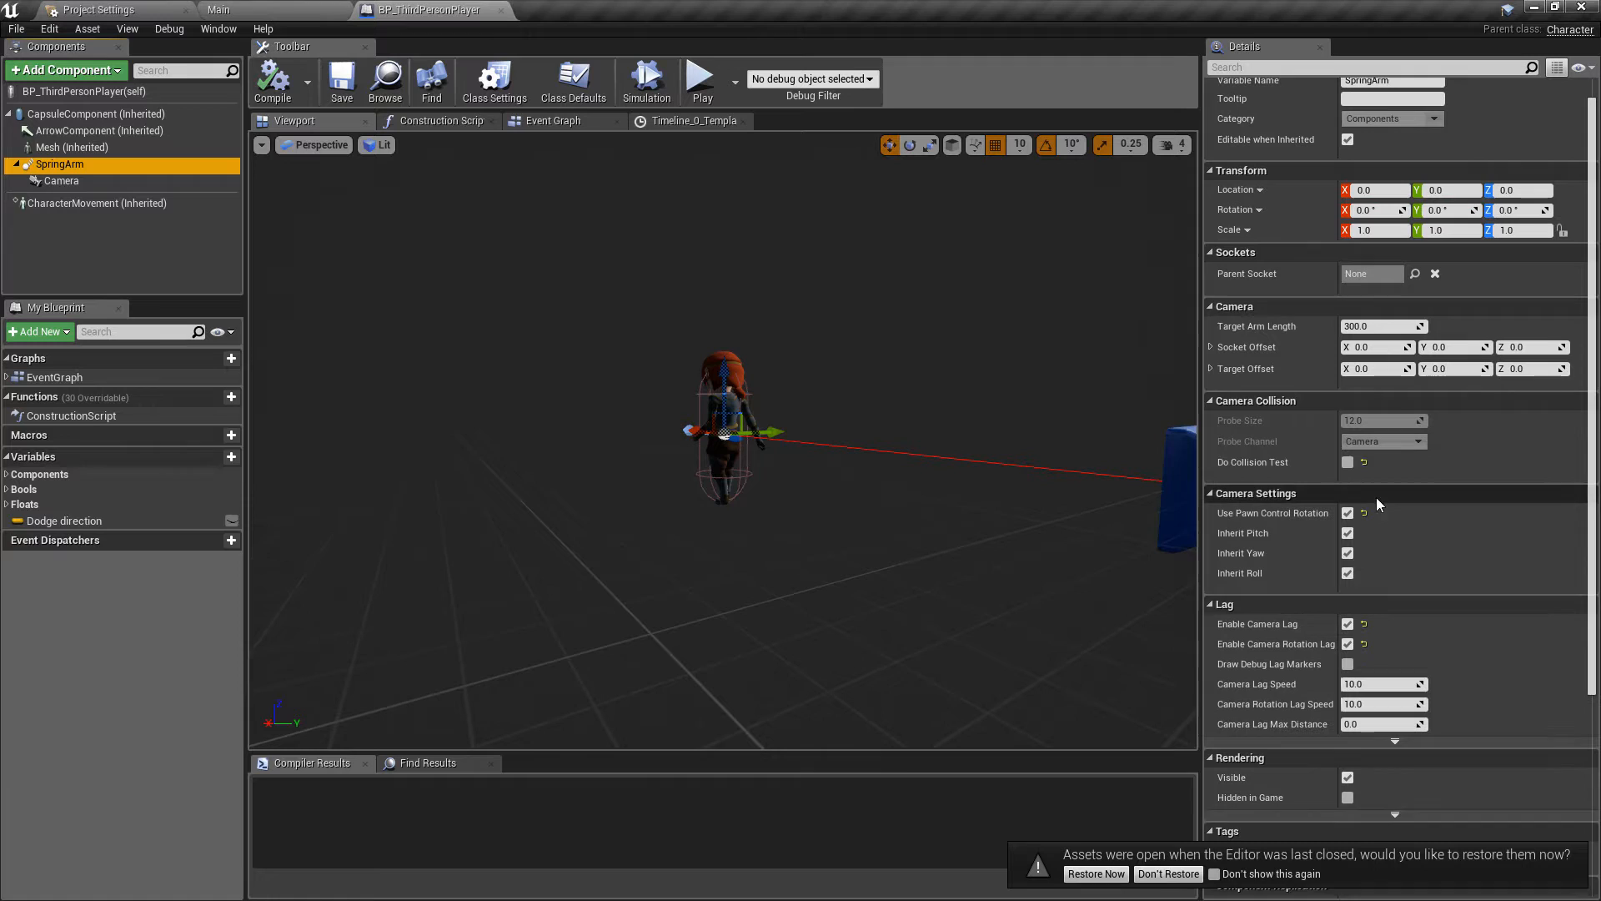
pyautogui.click(97, 204)
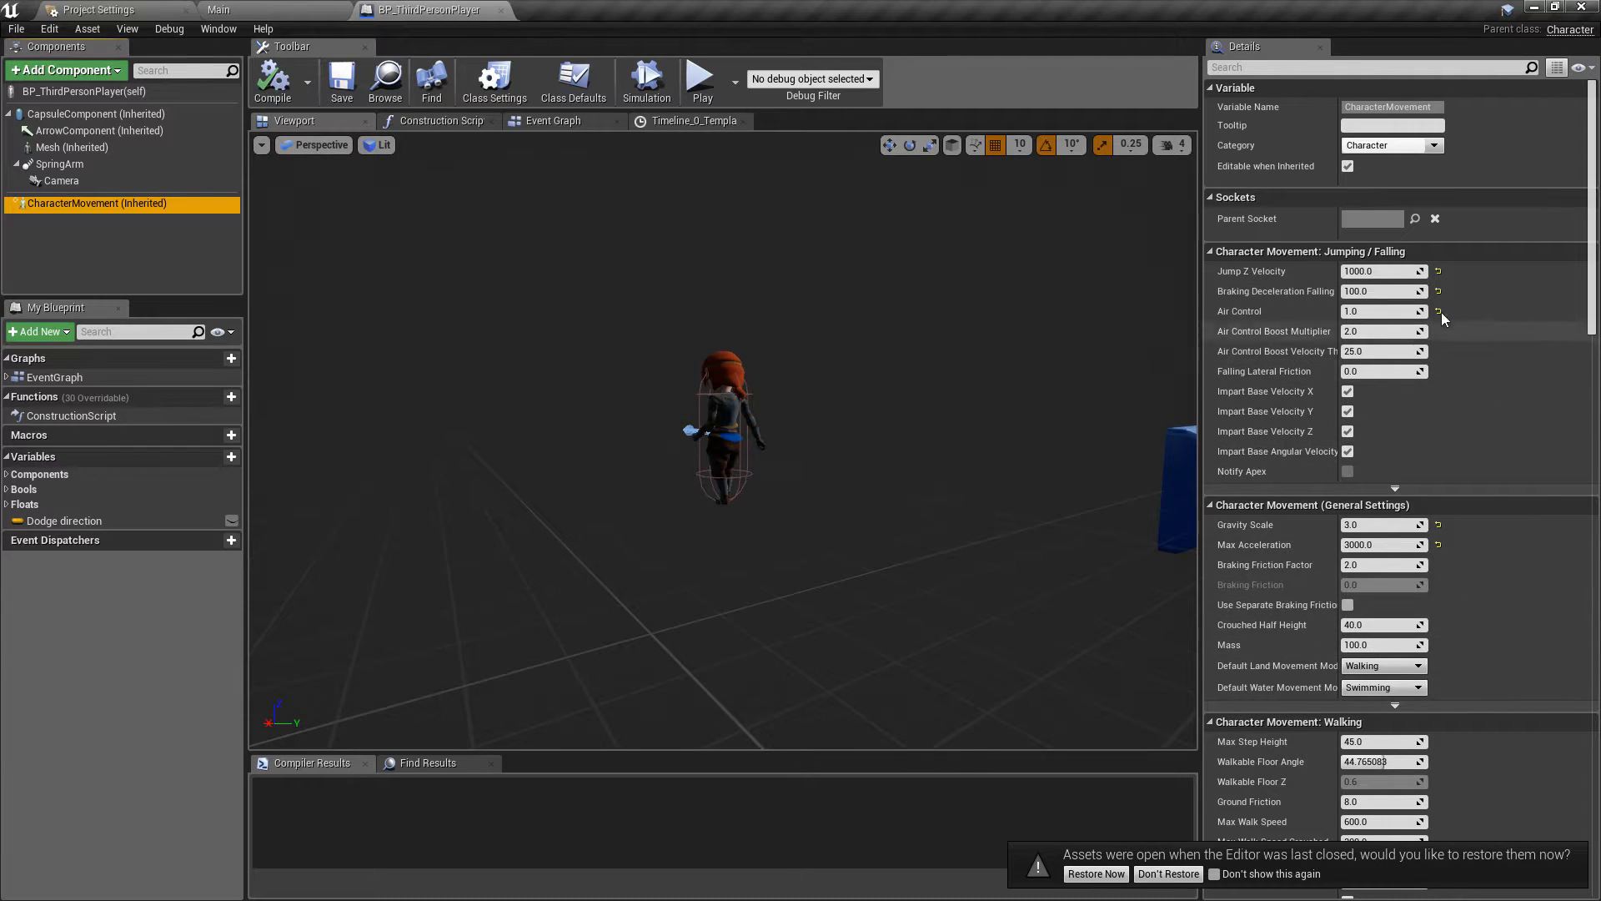
pyautogui.moveTo(453, 237)
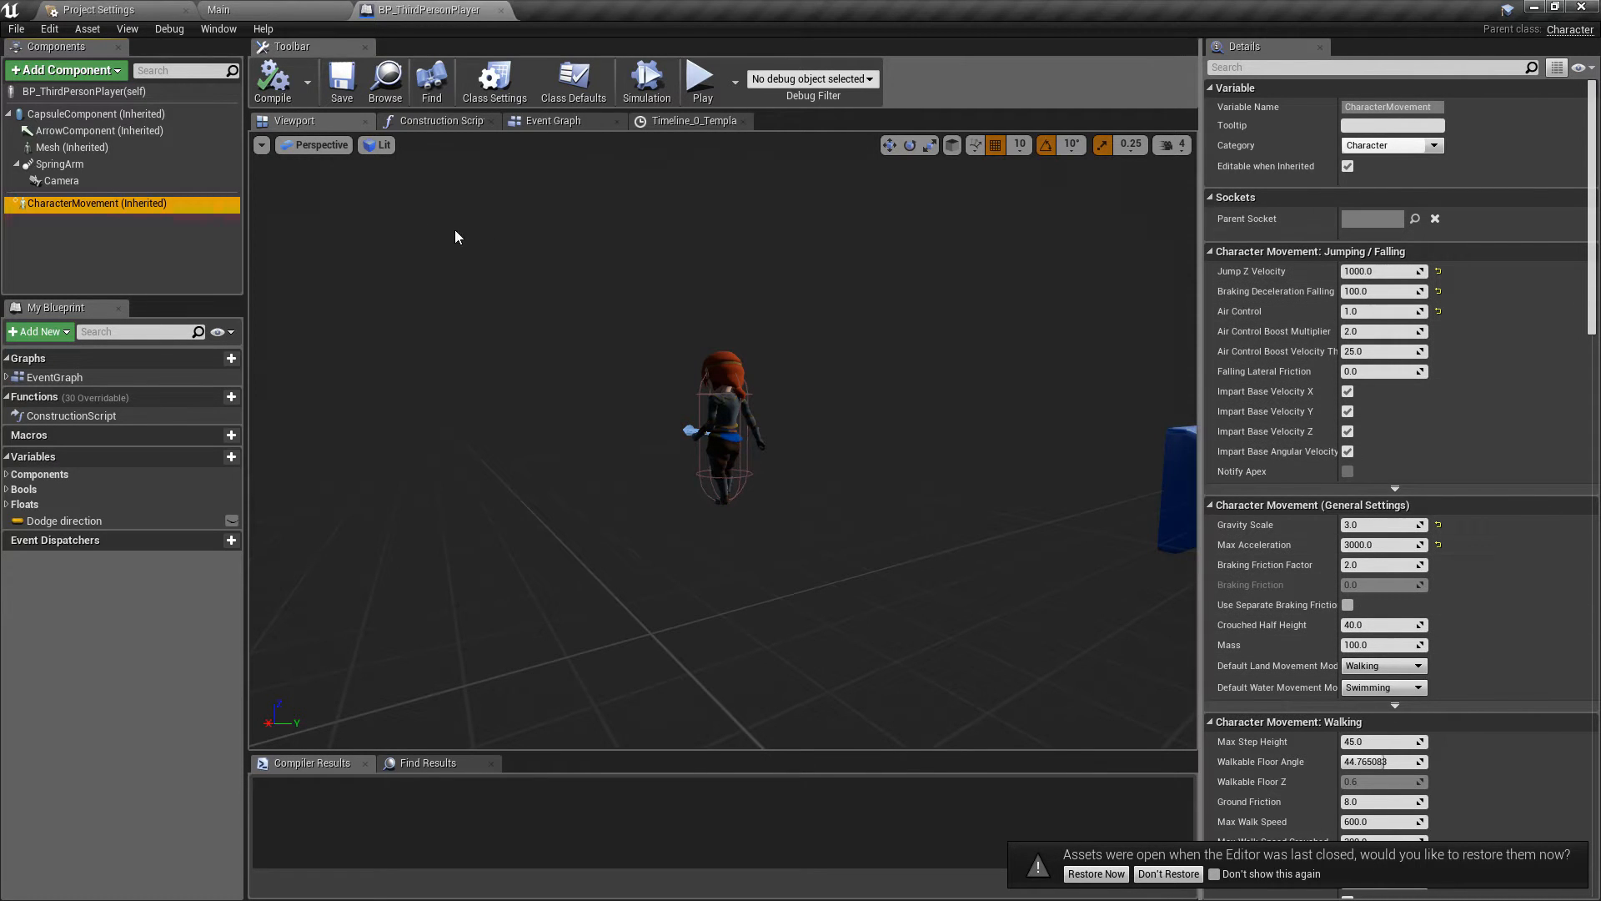
# Step: View the Event Graph and zoom across the Jump/Land Squash, Dodge, Movement and Jump node groups
pyautogui.click(554, 120)
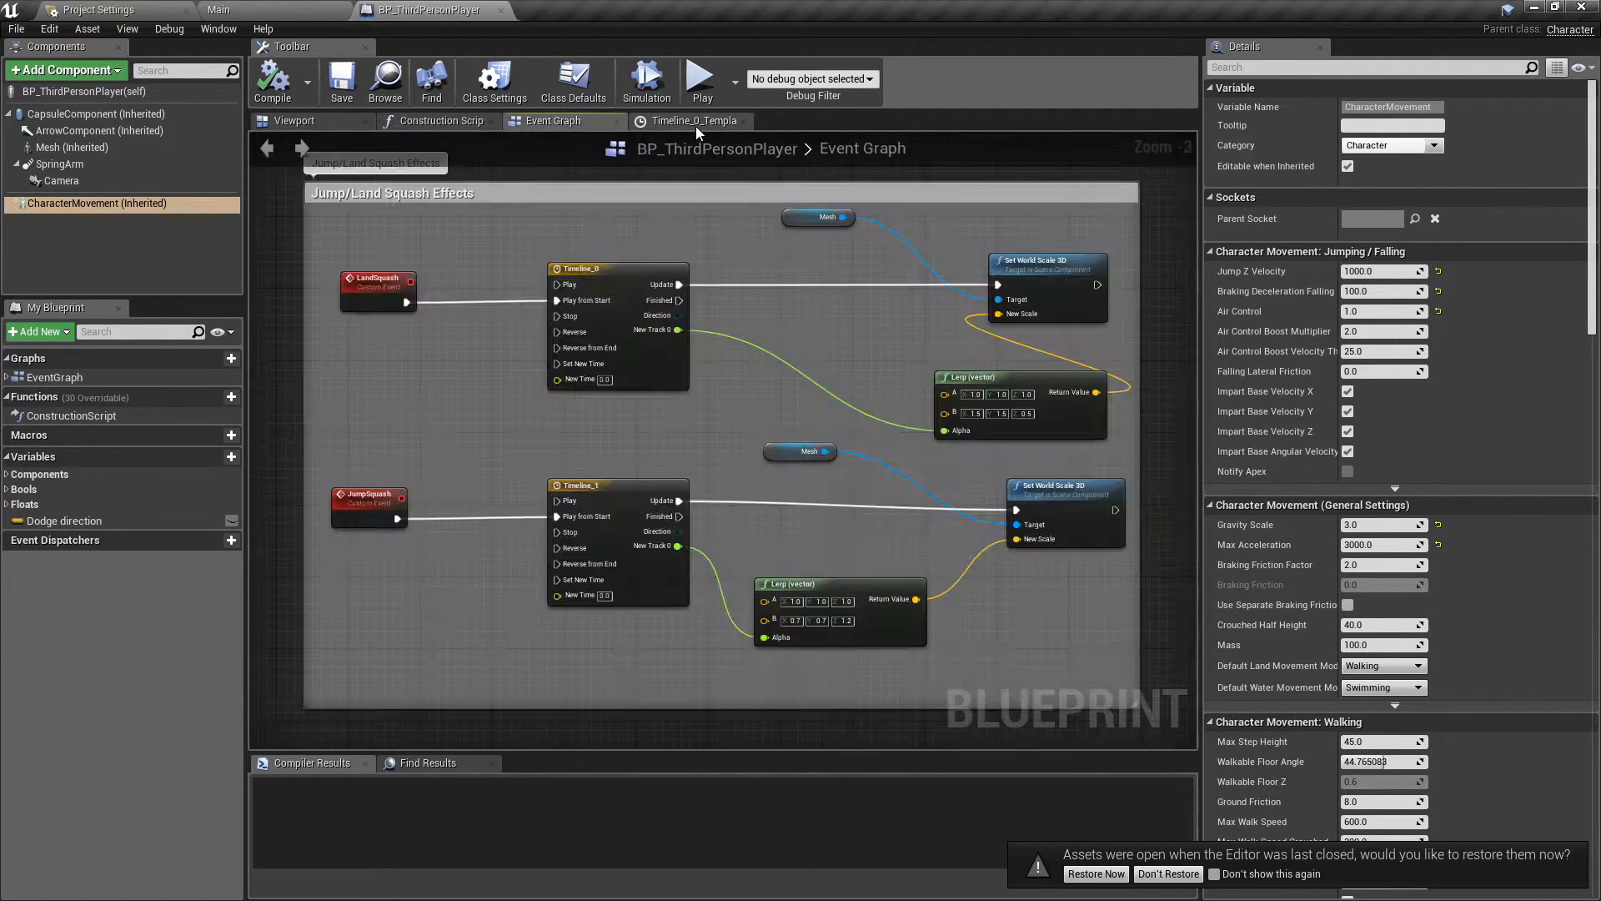
pyautogui.scroll(-3)
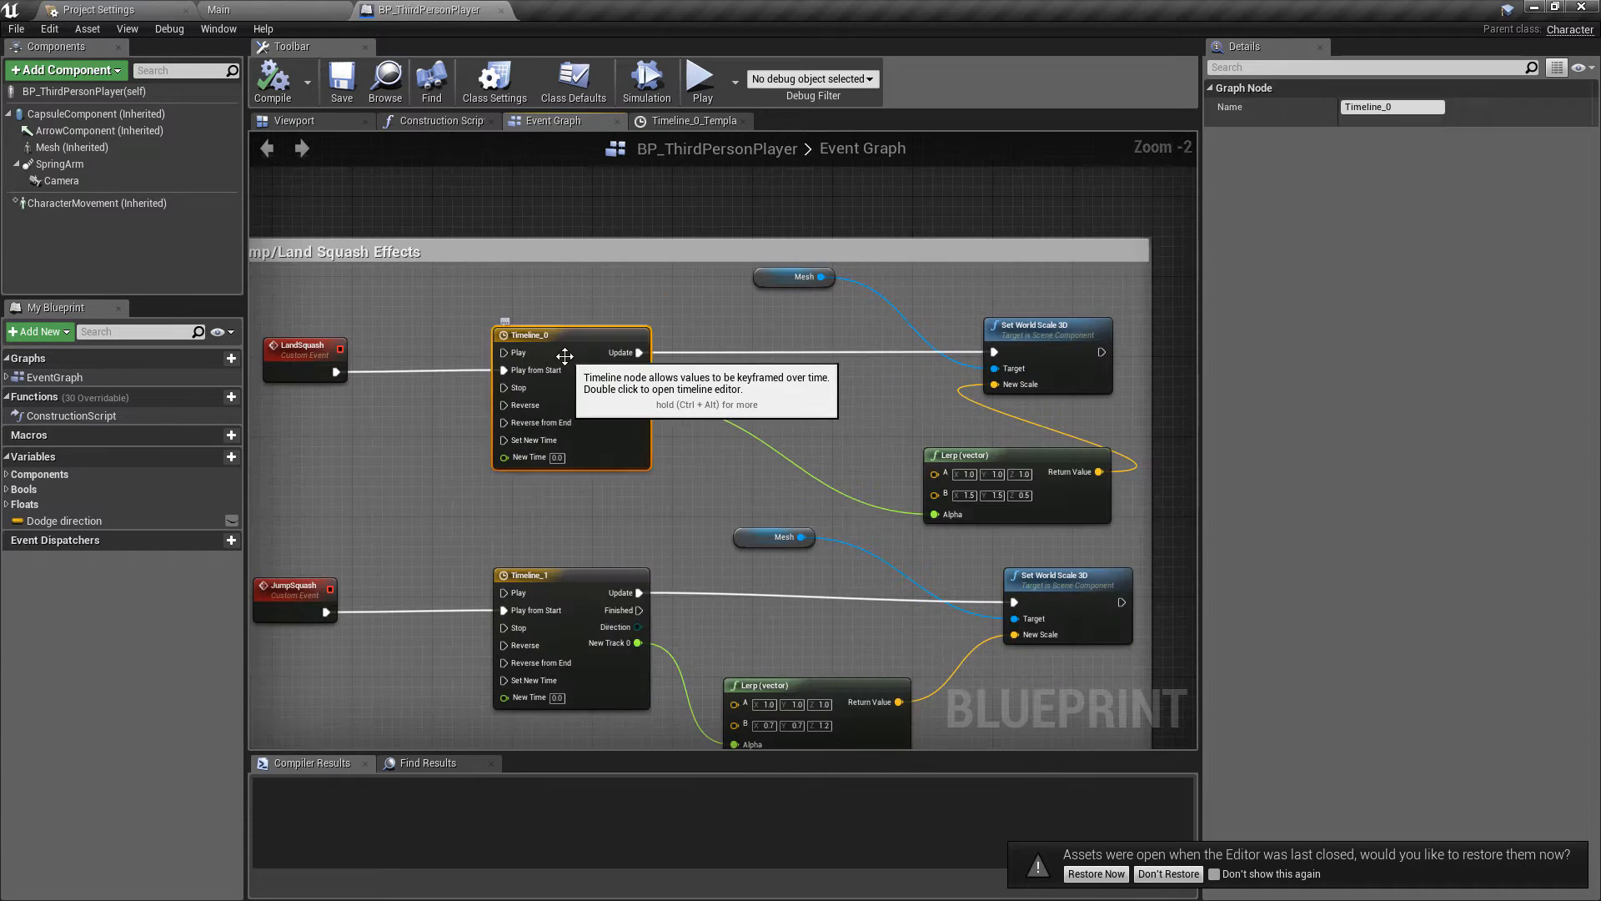
pyautogui.scroll(-3)
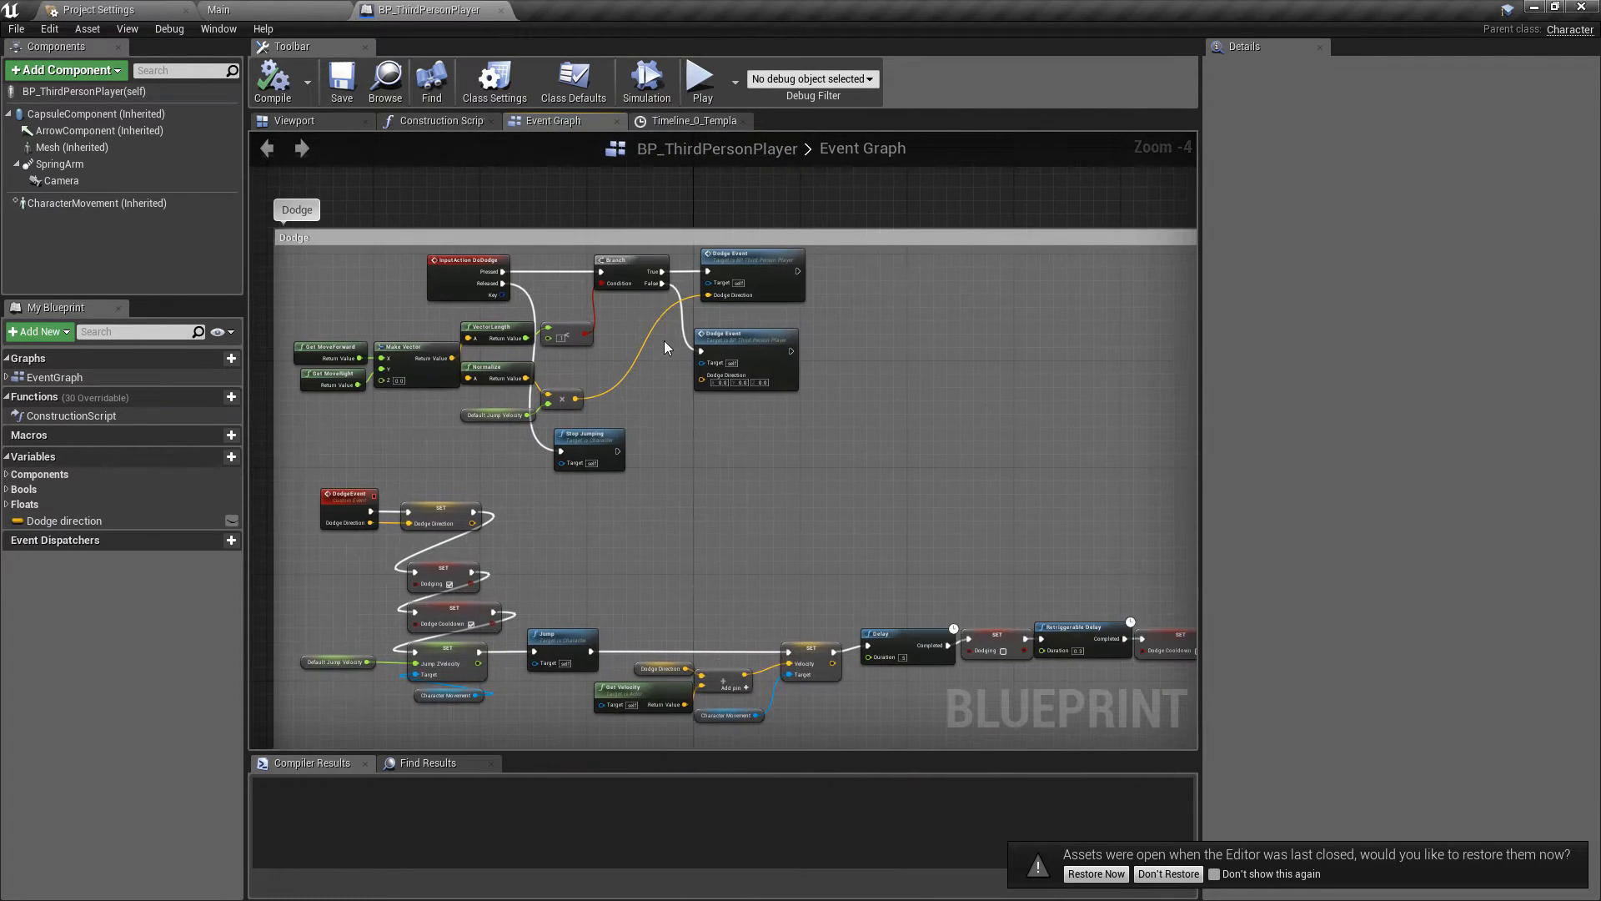
pyautogui.scroll(-3)
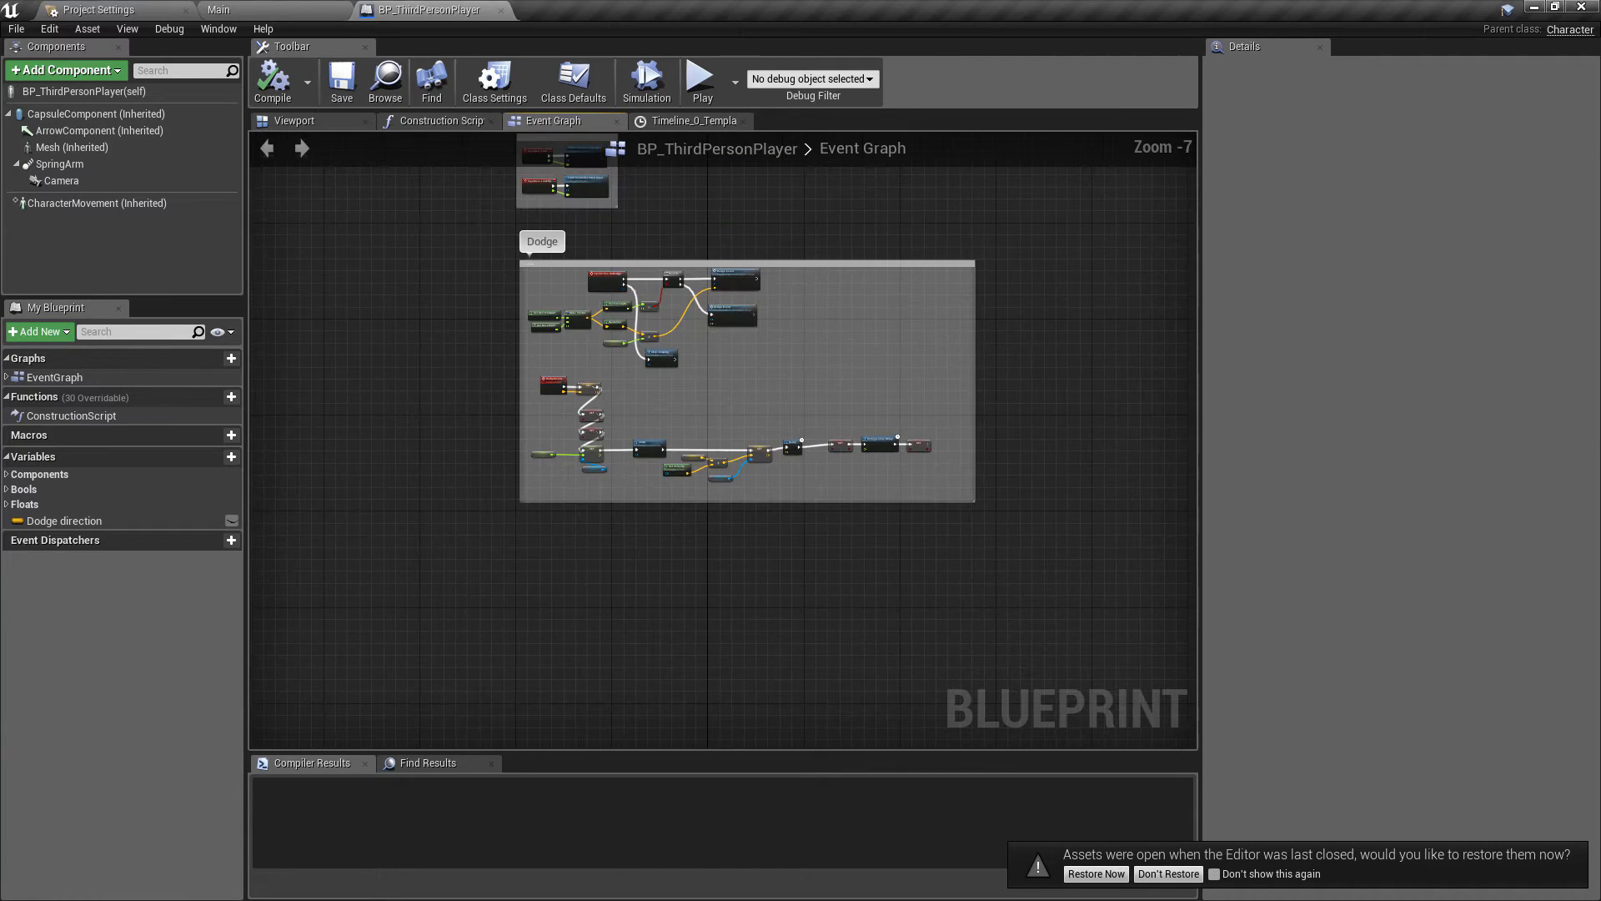
pyautogui.scroll(-3)
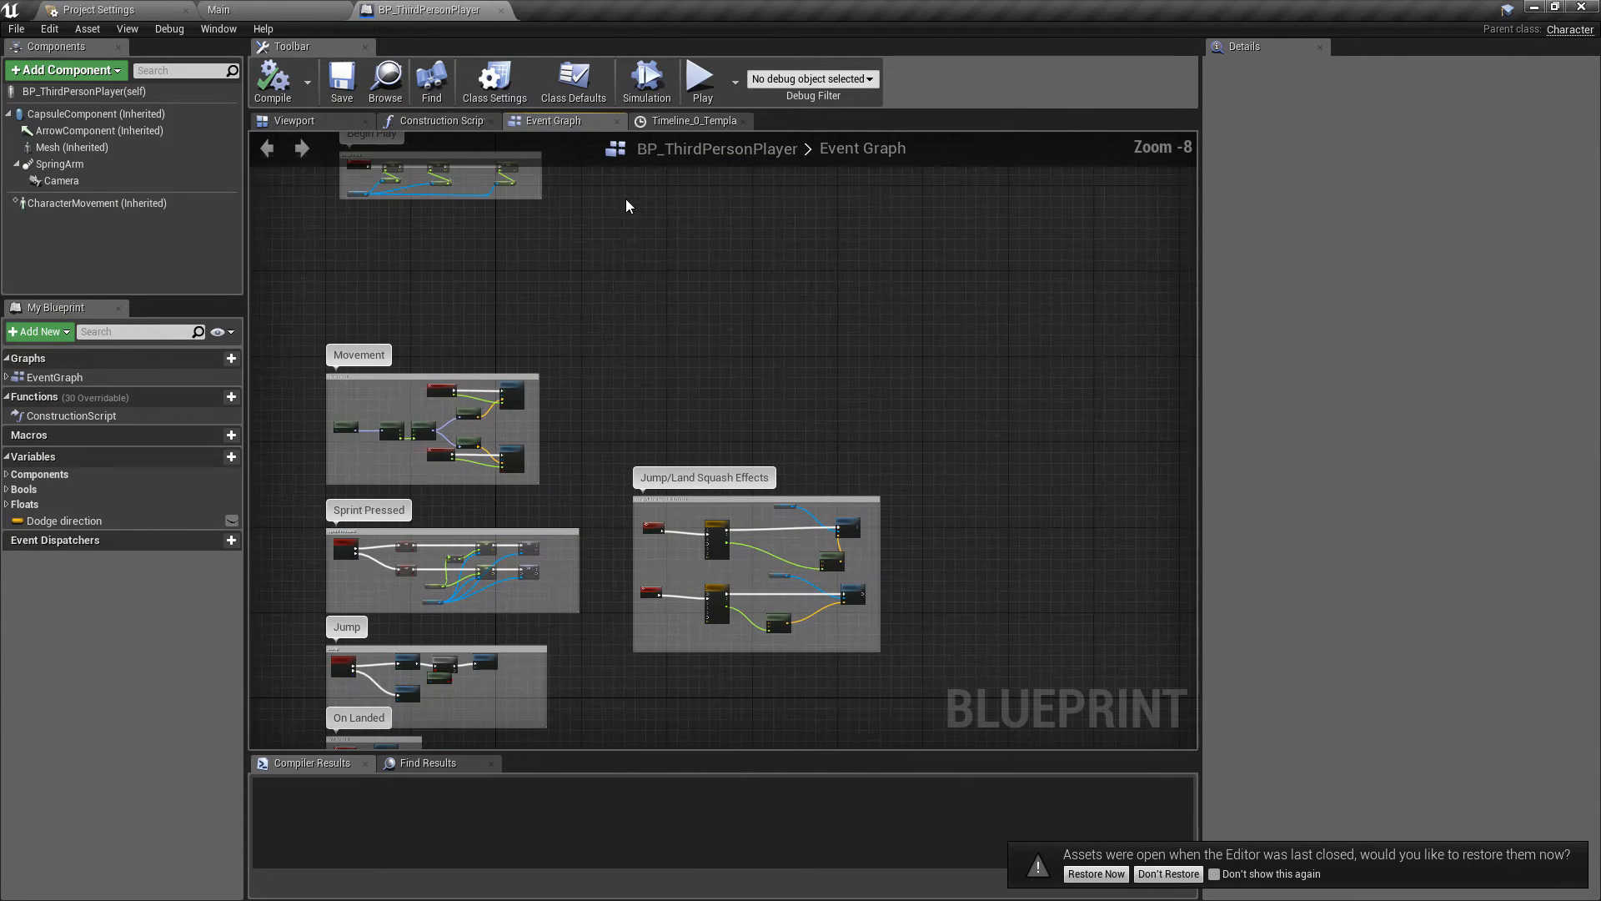
pyautogui.moveTo(525, 125)
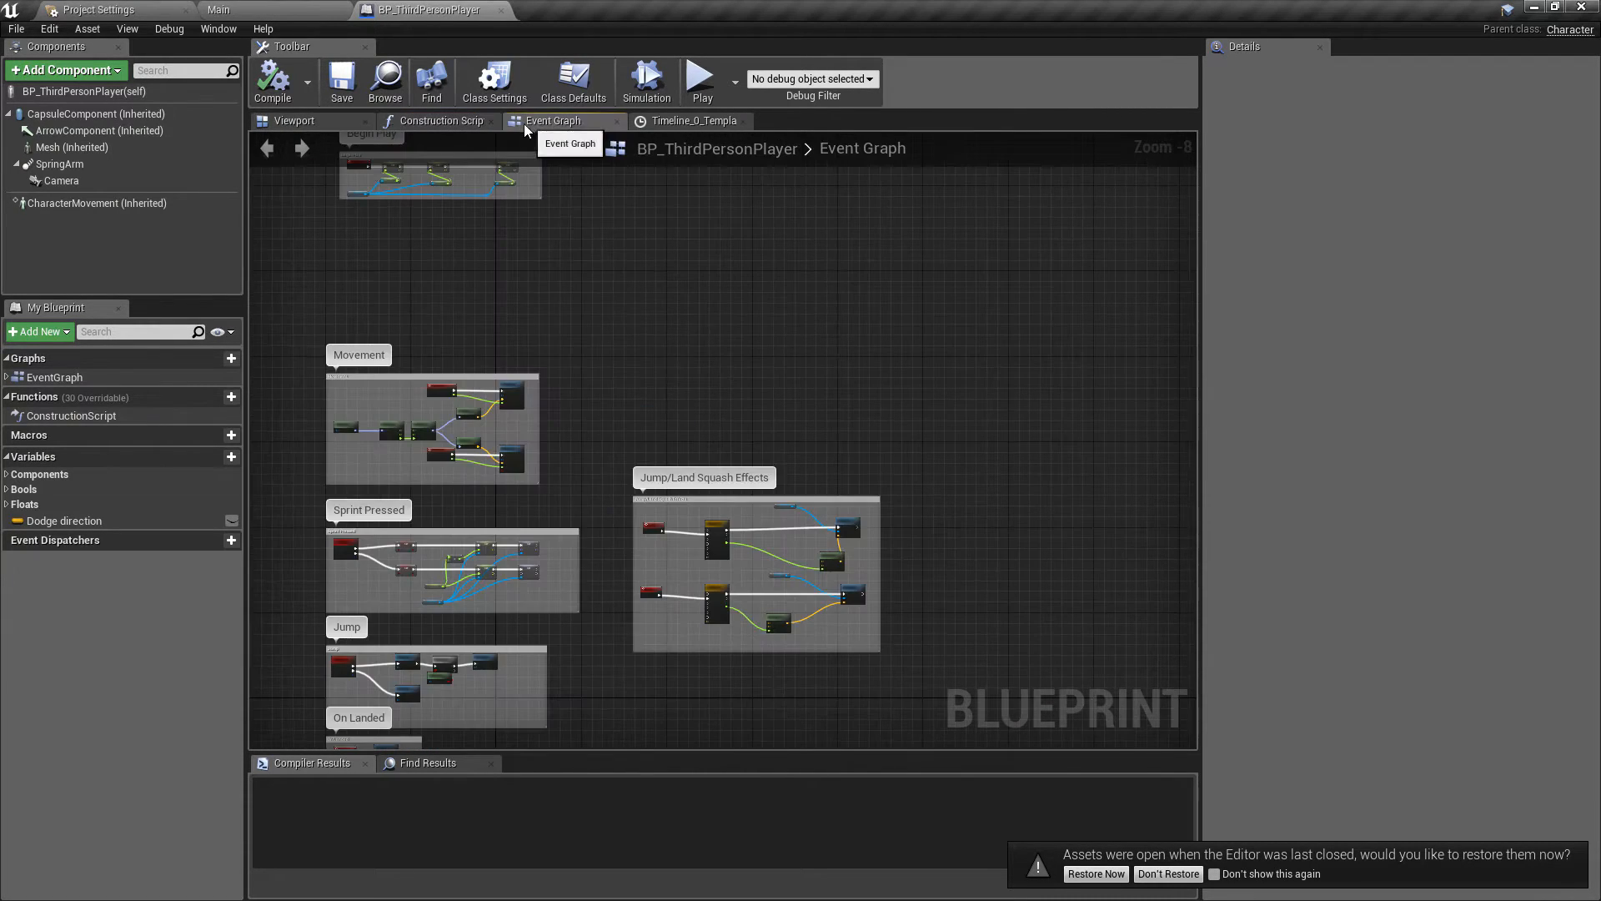
# Step: In the Main level, run a Play In Editor session among the cubes and stop it
pyautogui.click(218, 10)
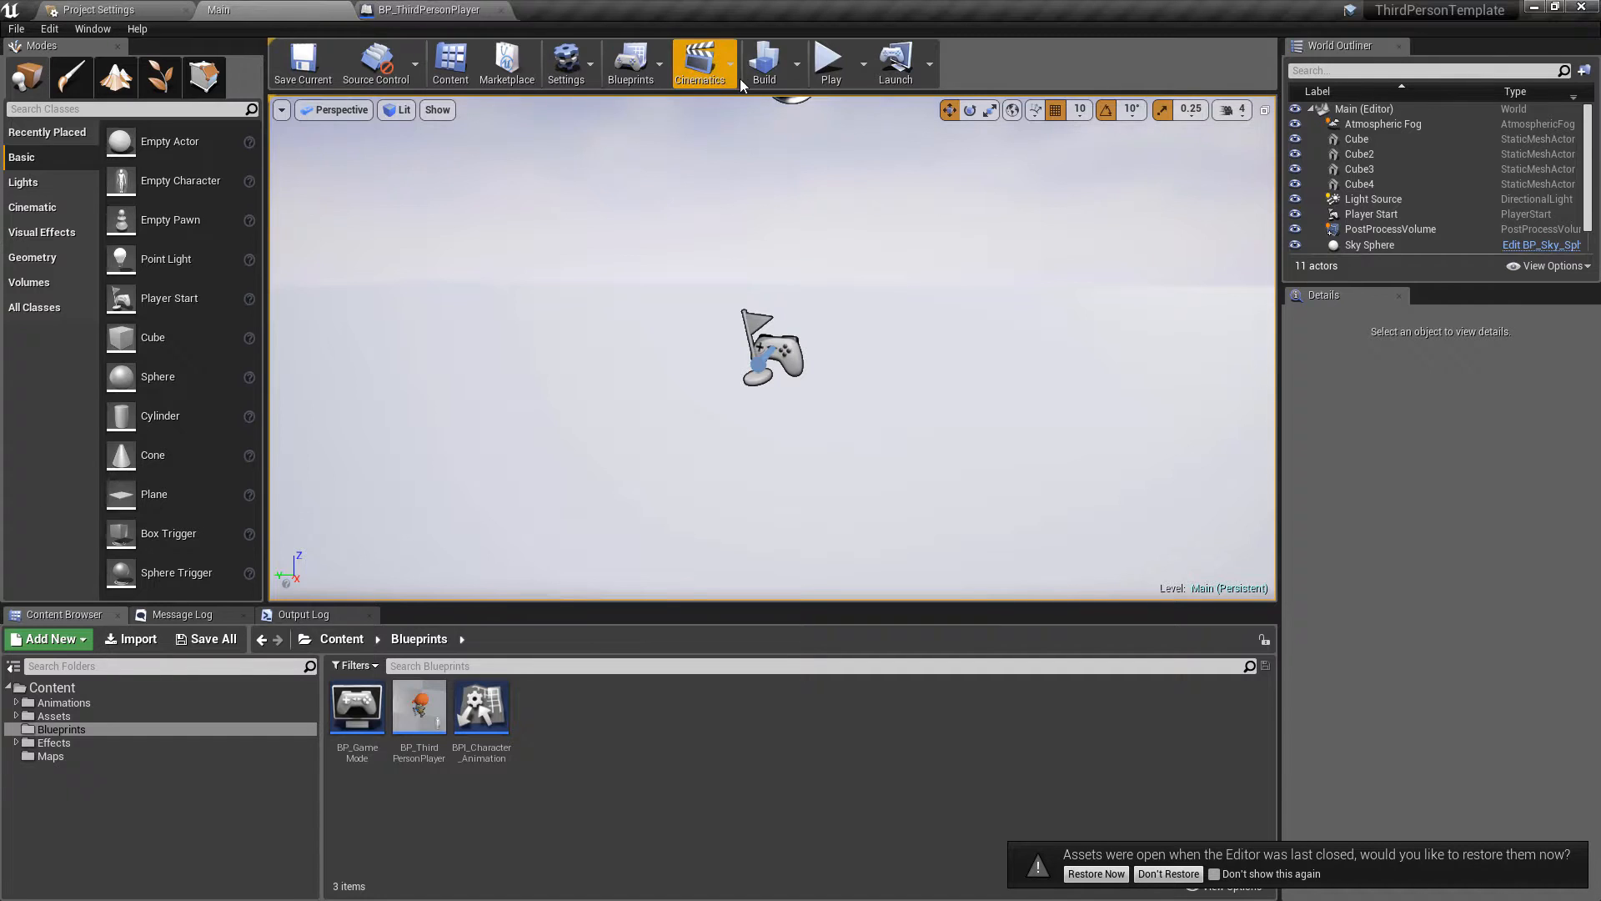
pyautogui.click(830, 62)
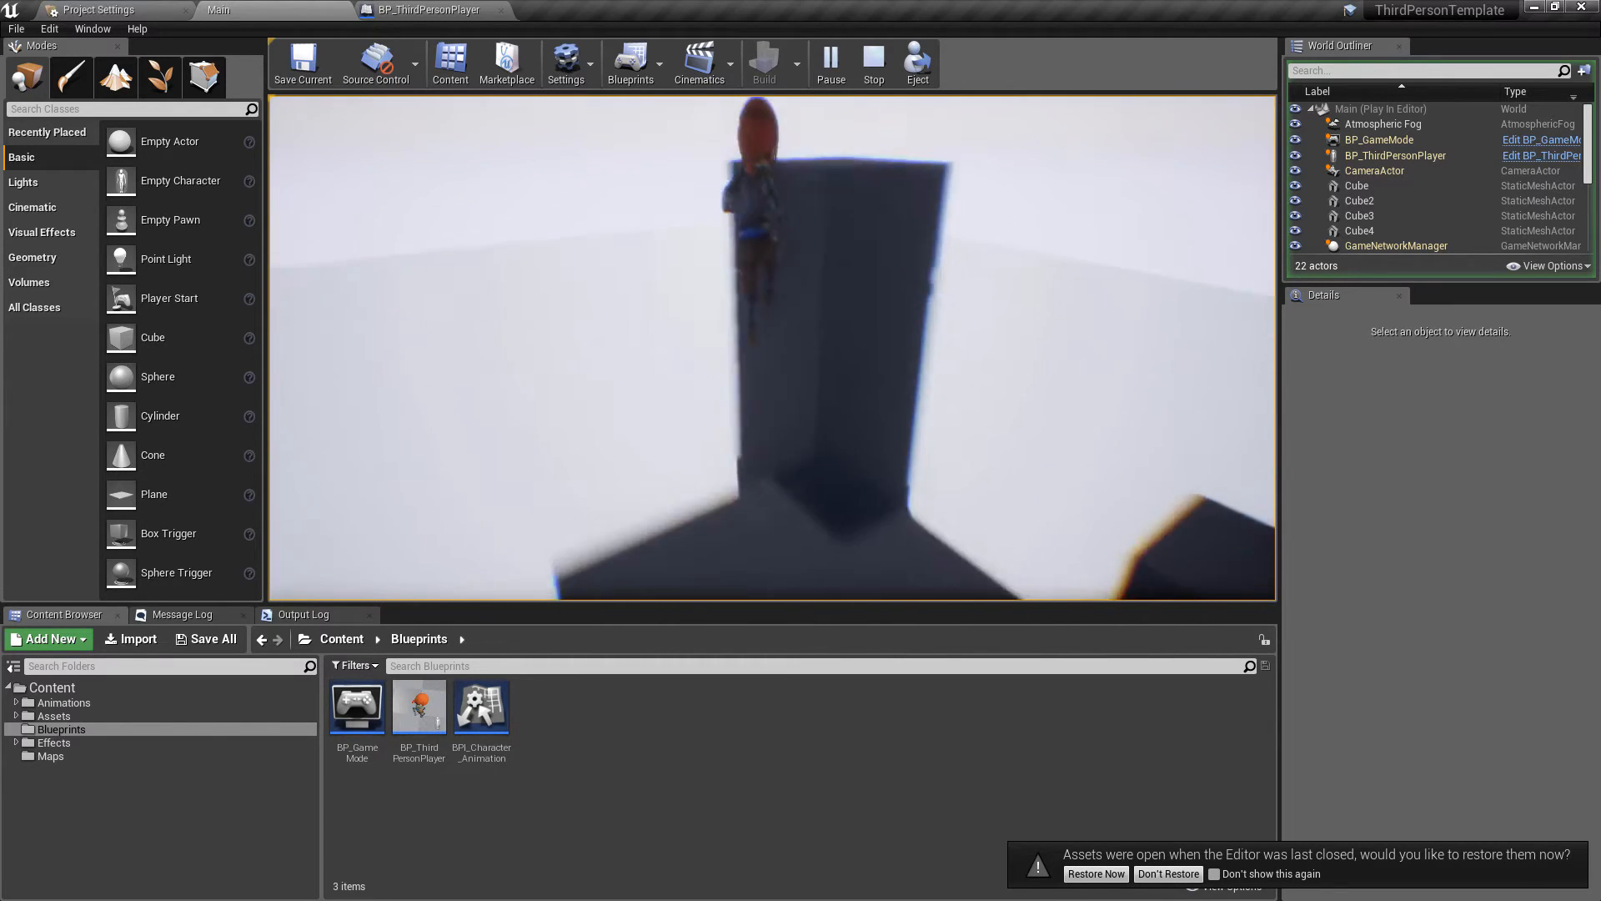
pyautogui.click(872, 62)
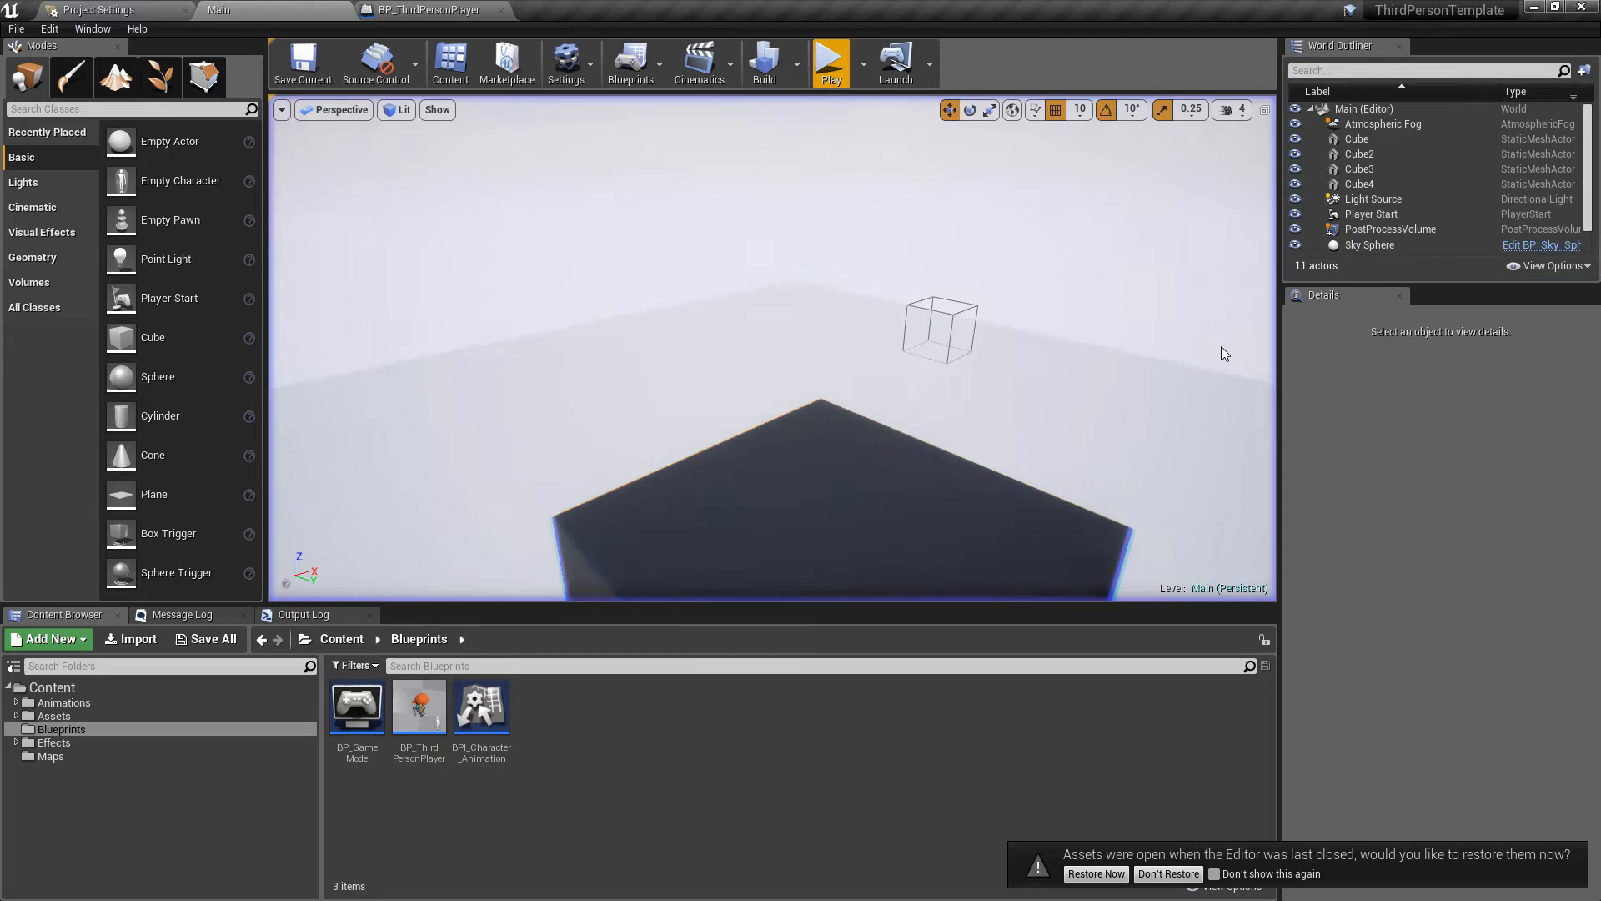
# Step: Select PostProcessVolume, dismiss the restore-assets prompt, and expand Lens > Depth of Field focal values
pyautogui.click(1389, 228)
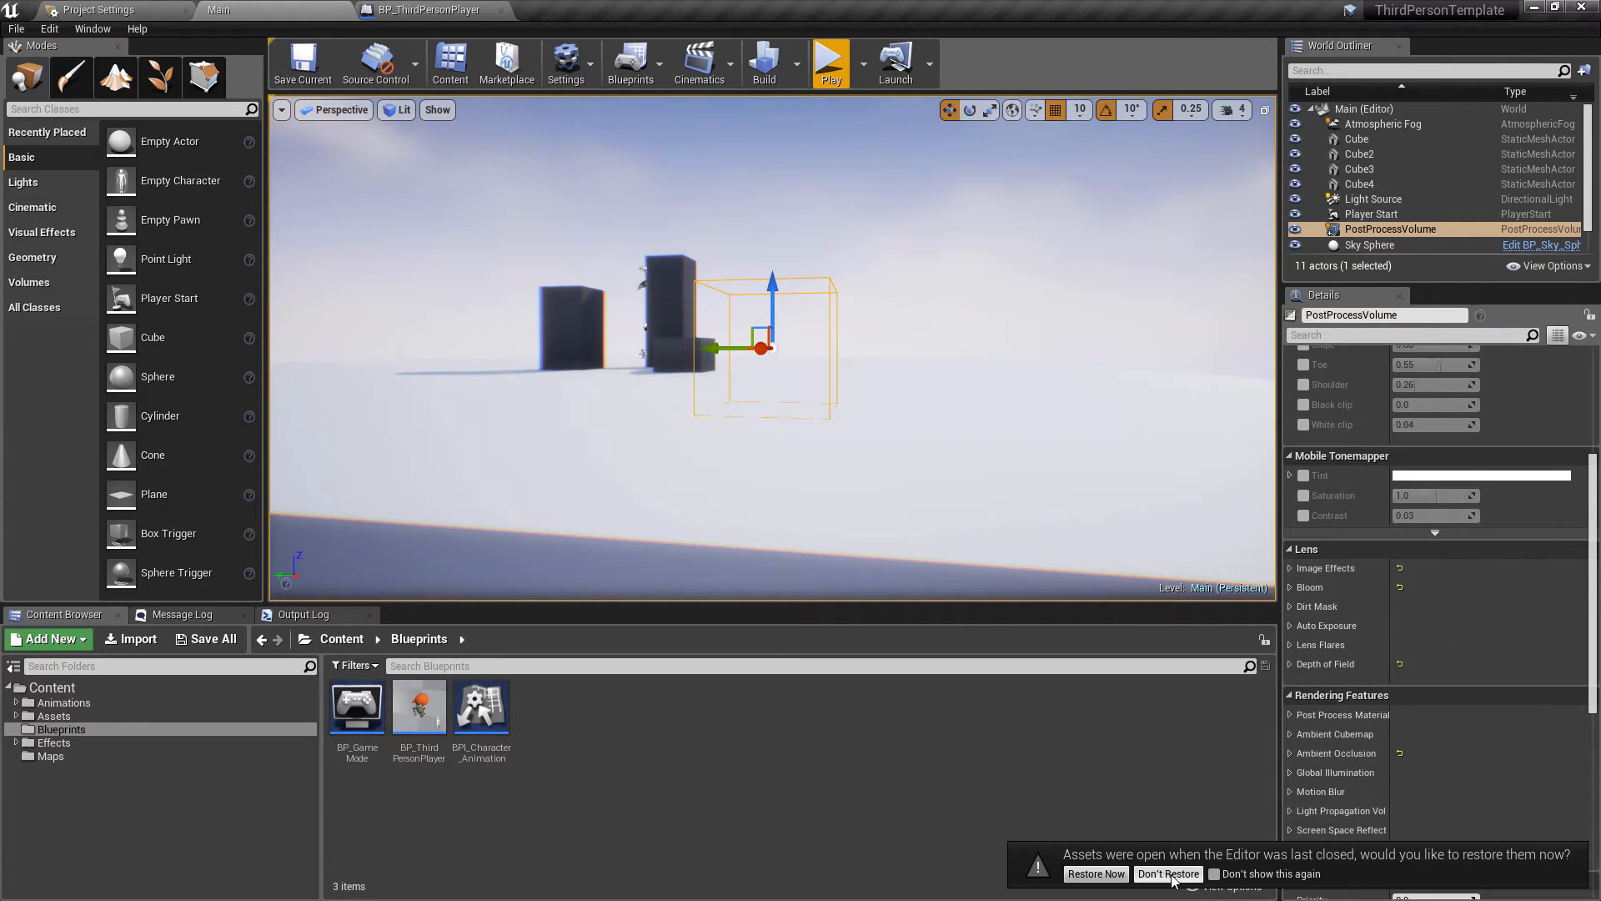
pyautogui.click(1168, 872)
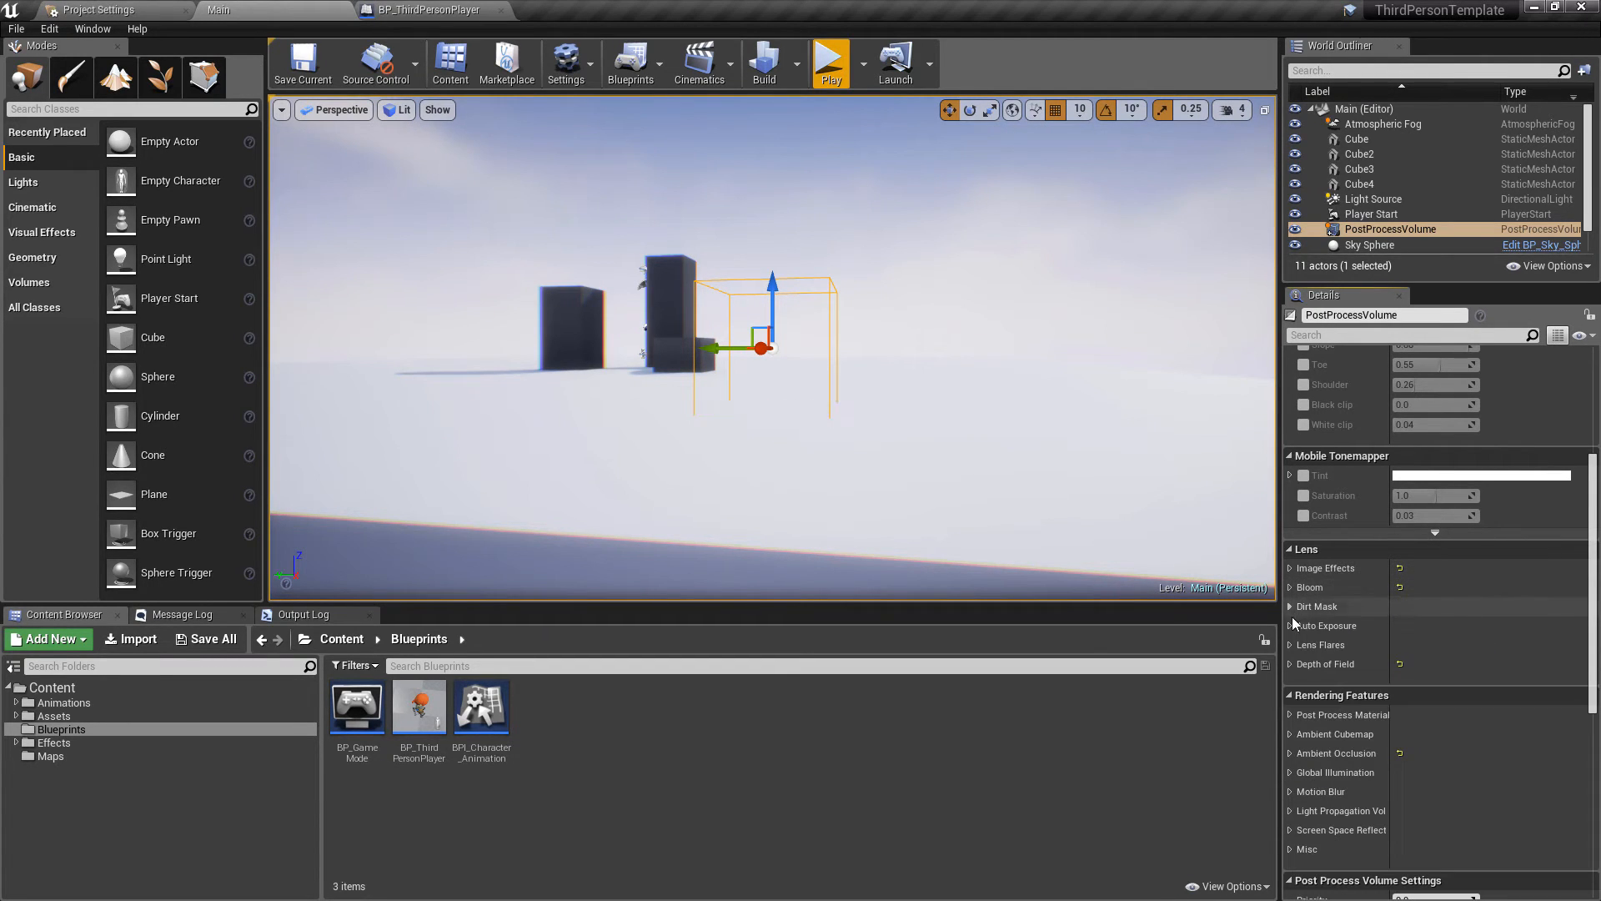
pyautogui.click(1291, 662)
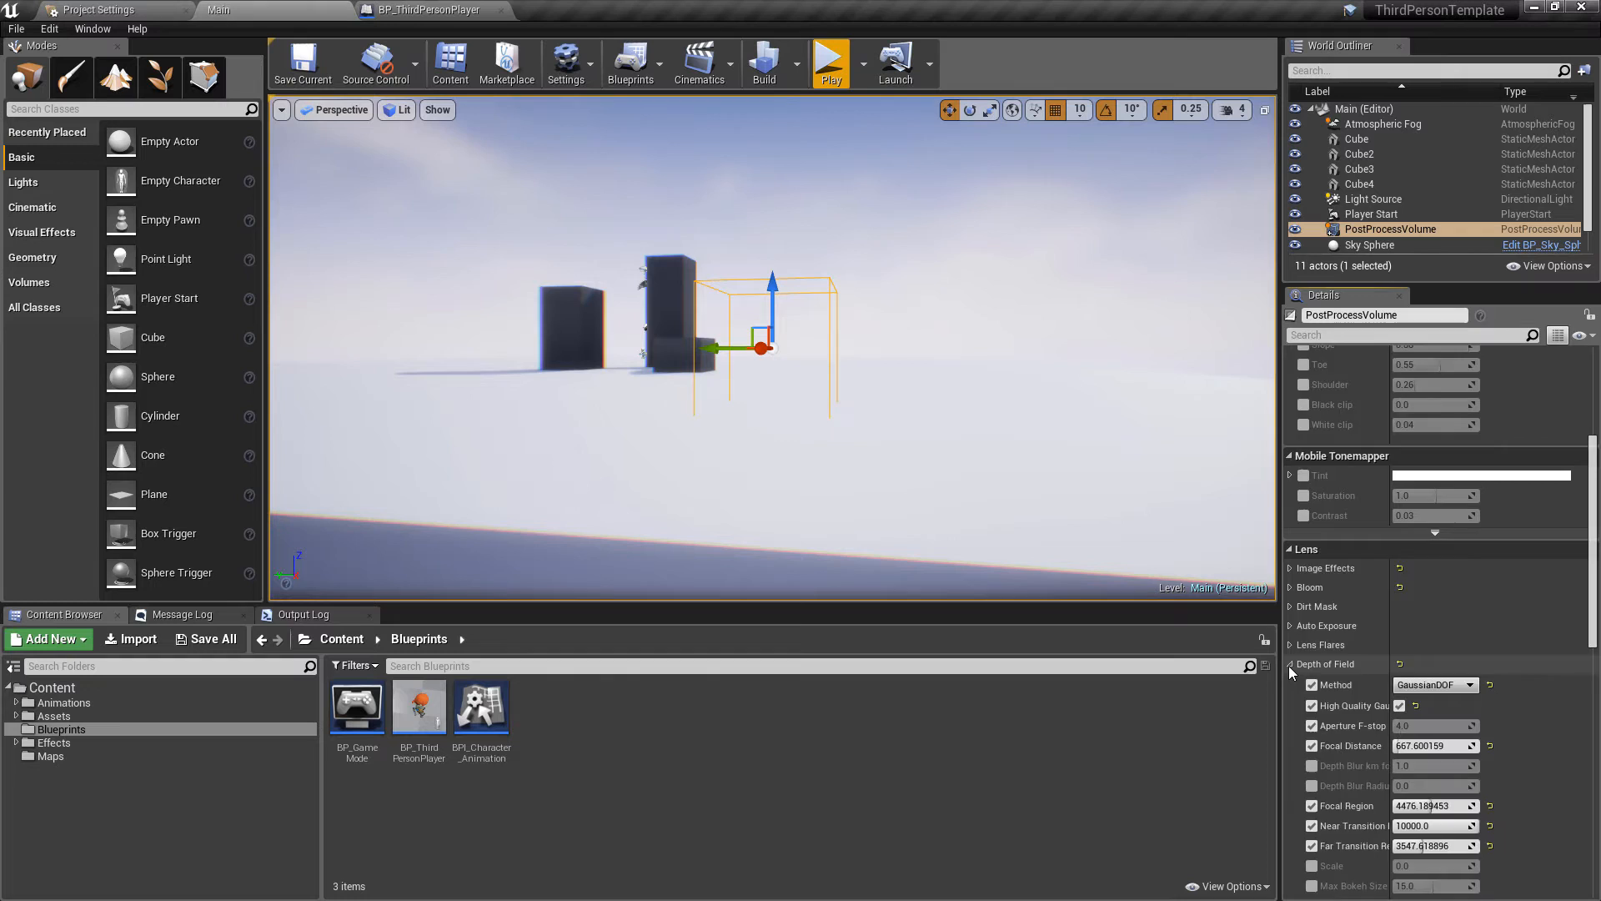
pyautogui.scroll(-3)
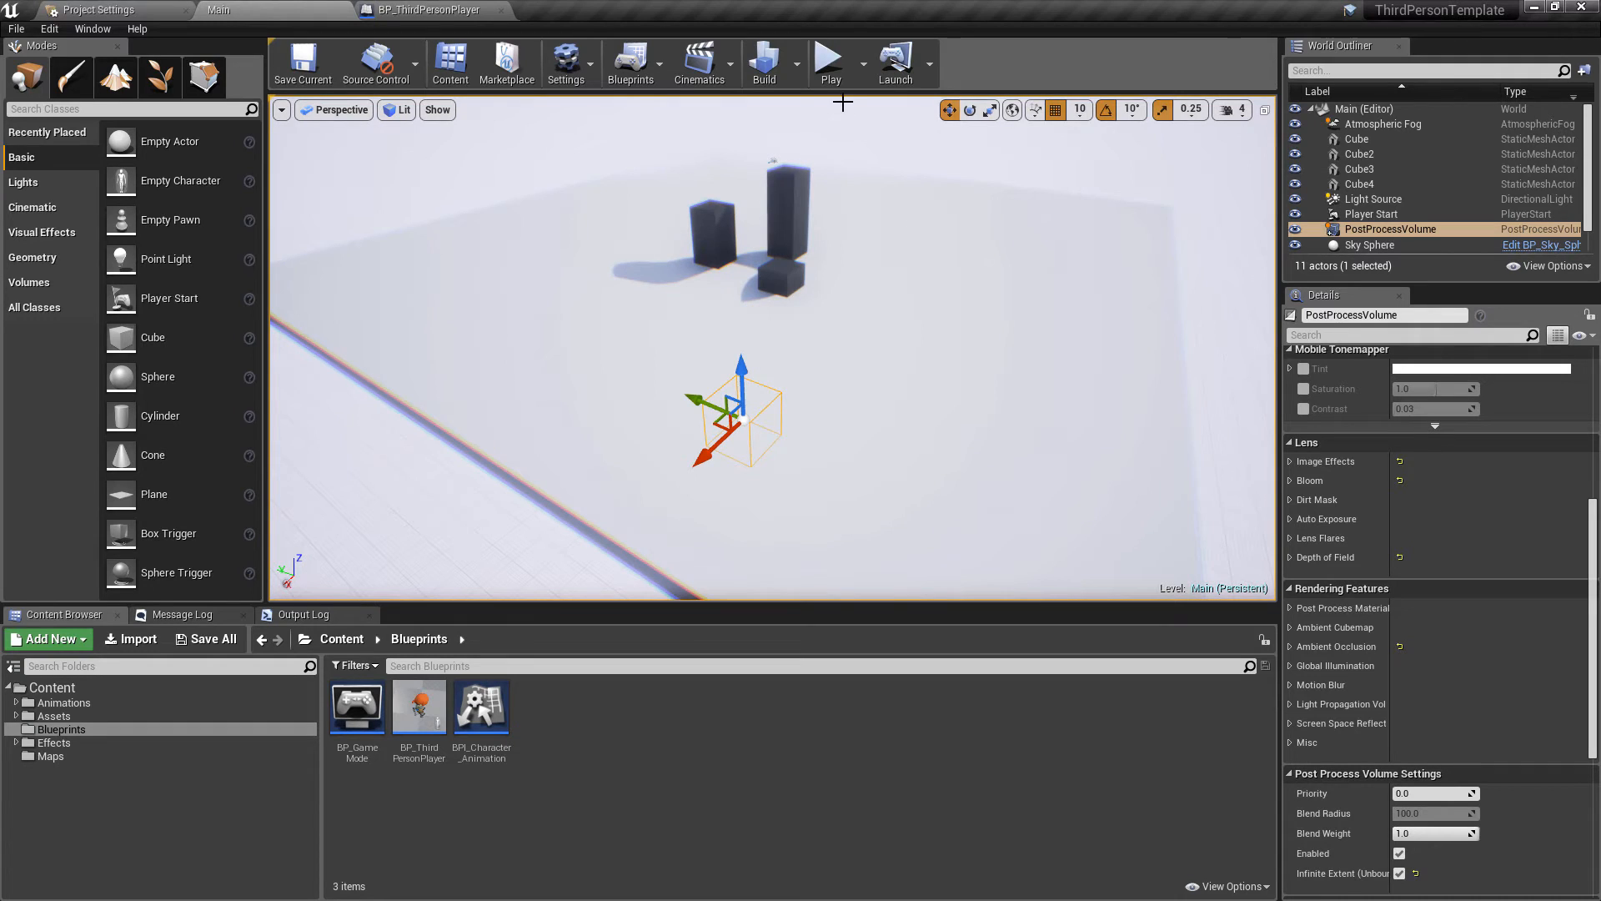
# Step: Place a fifth cube next to the tall cube and start a play session with it
pyautogui.click(783, 204)
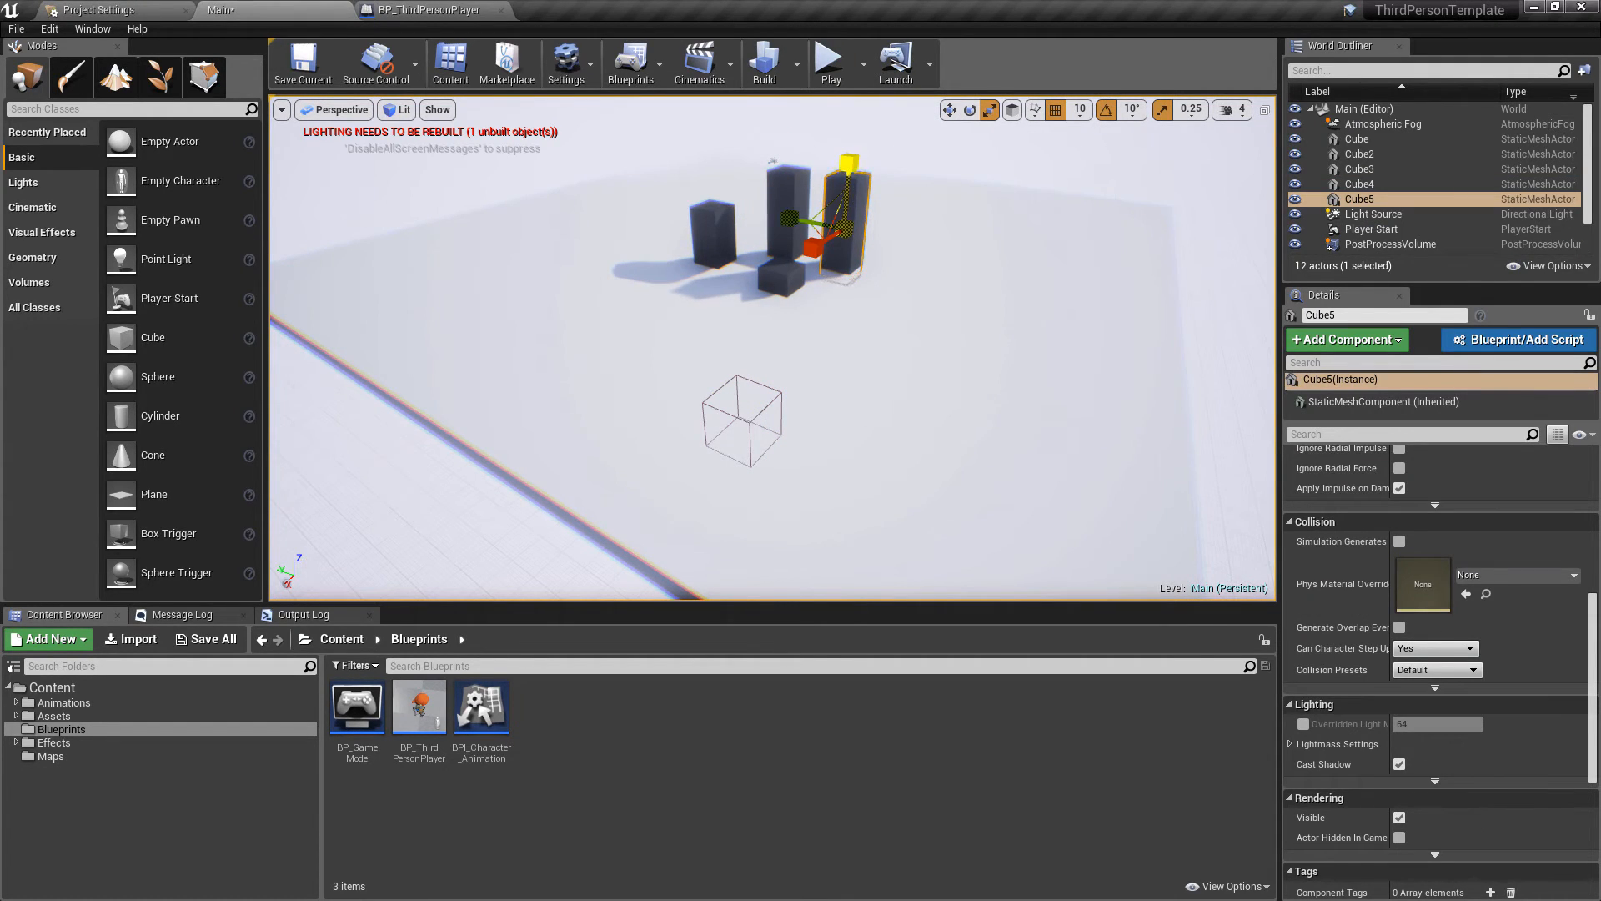
pyautogui.click(829, 59)
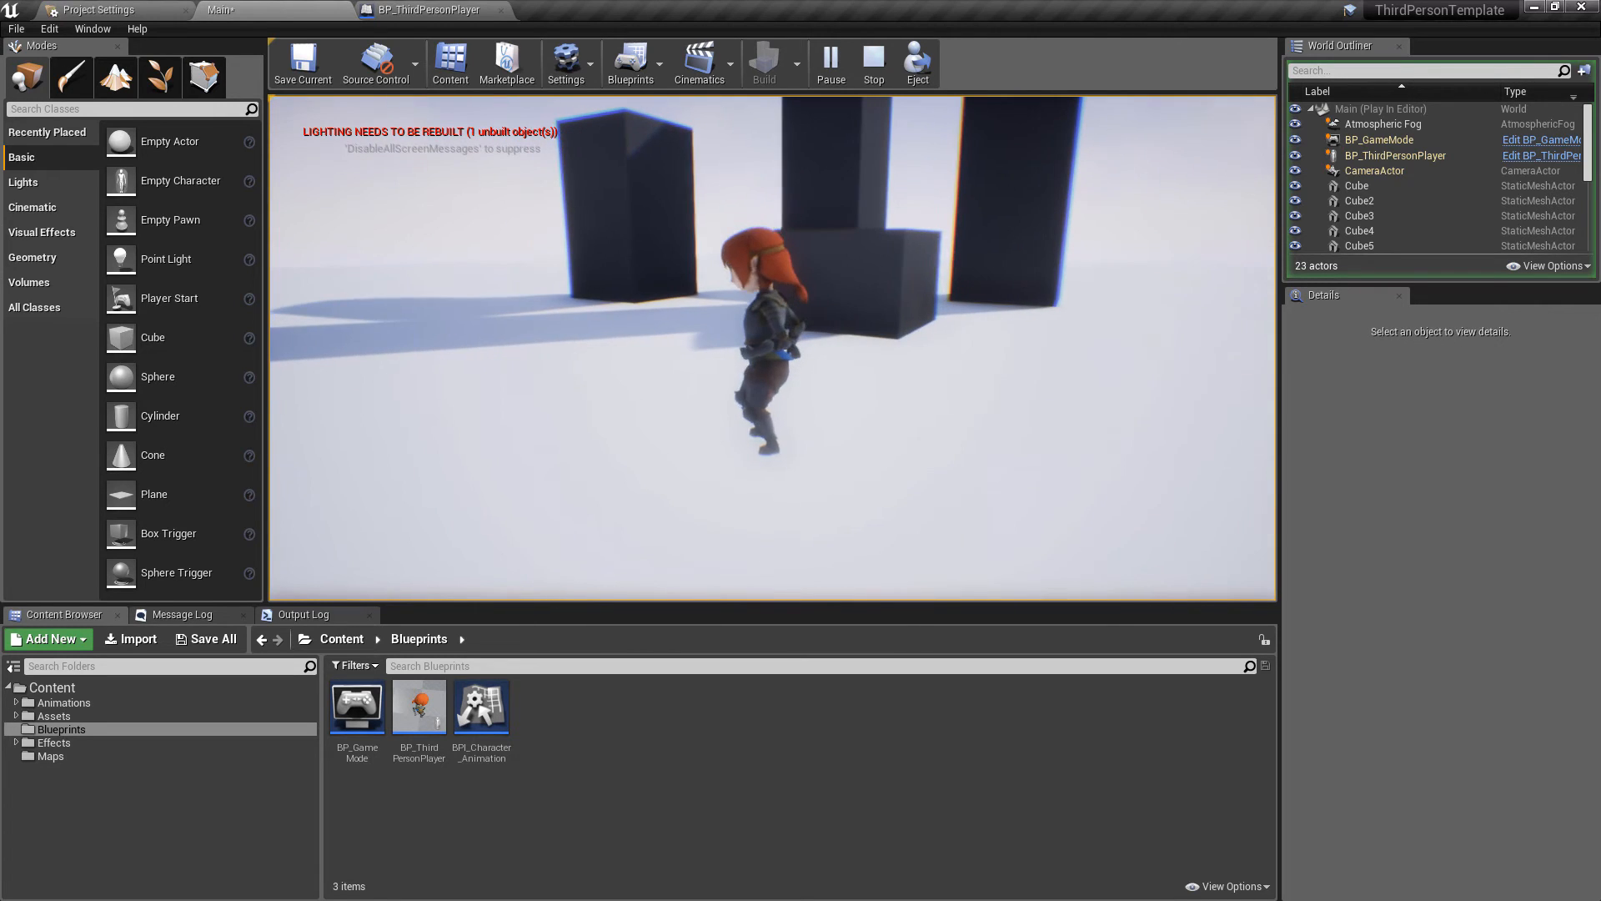
# Step: Stop the session, play again and jump the character onto the short cube
pyautogui.click(872, 61)
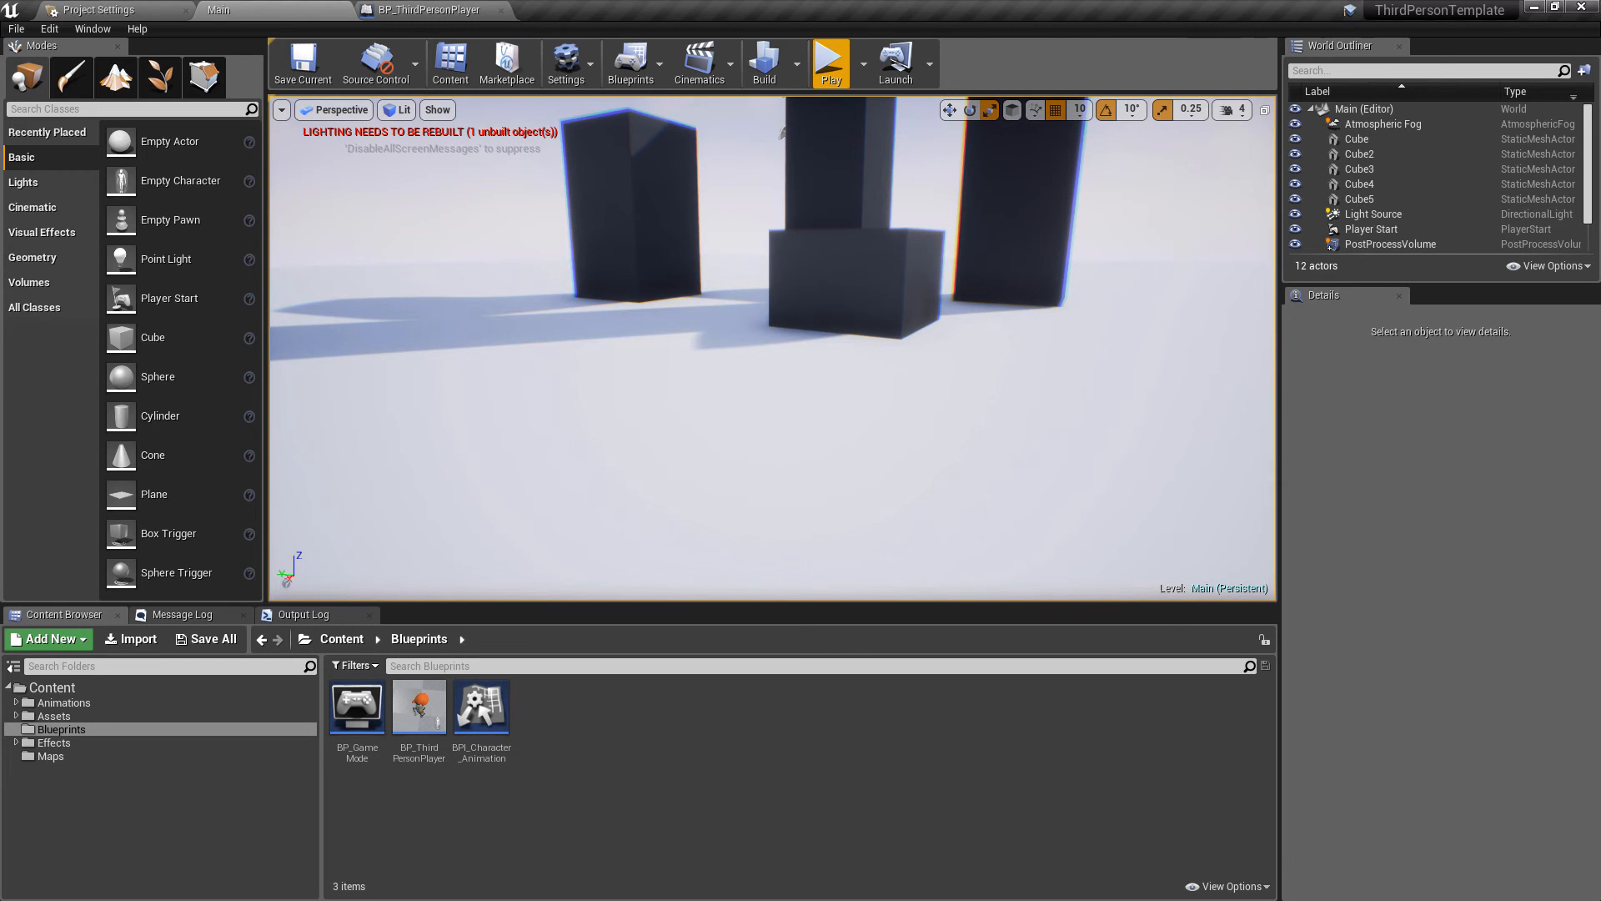
pyautogui.click(831, 64)
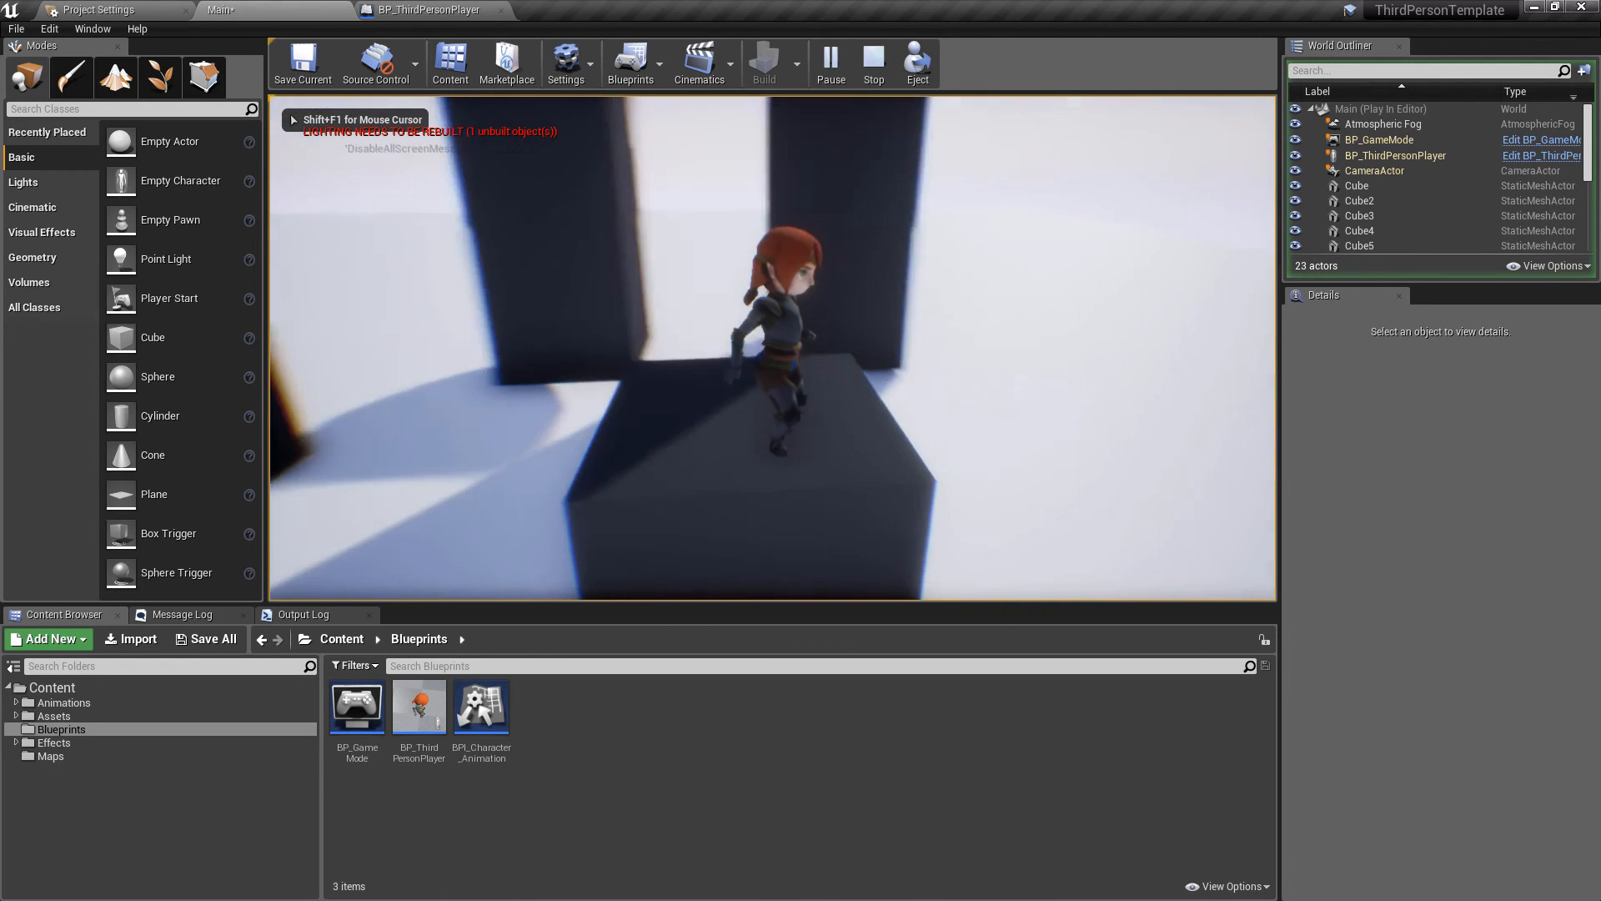